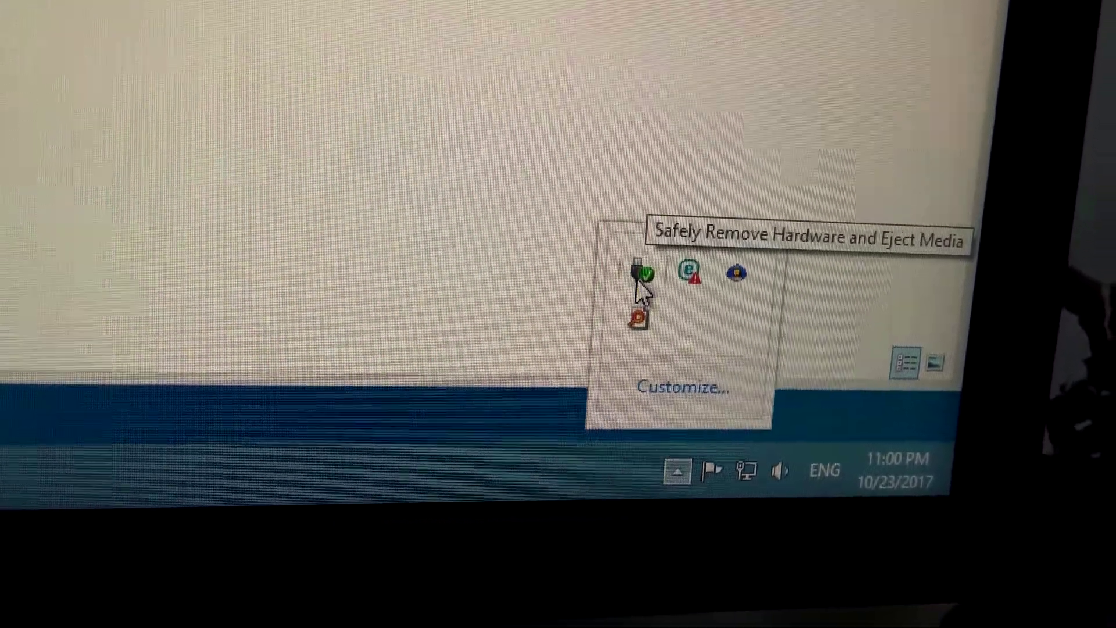
Bring up the eject list showing the 64GB A6000 and 32 Panasonic cards in the USB_3_0 Reader.
left_click(640, 274)
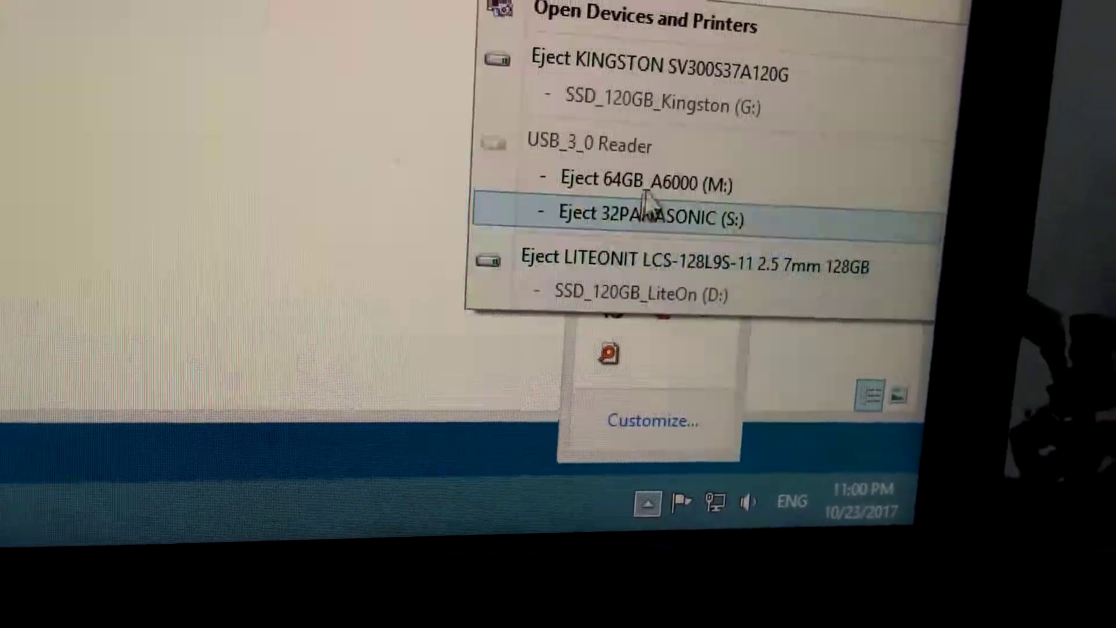
mouse_move(633, 197)
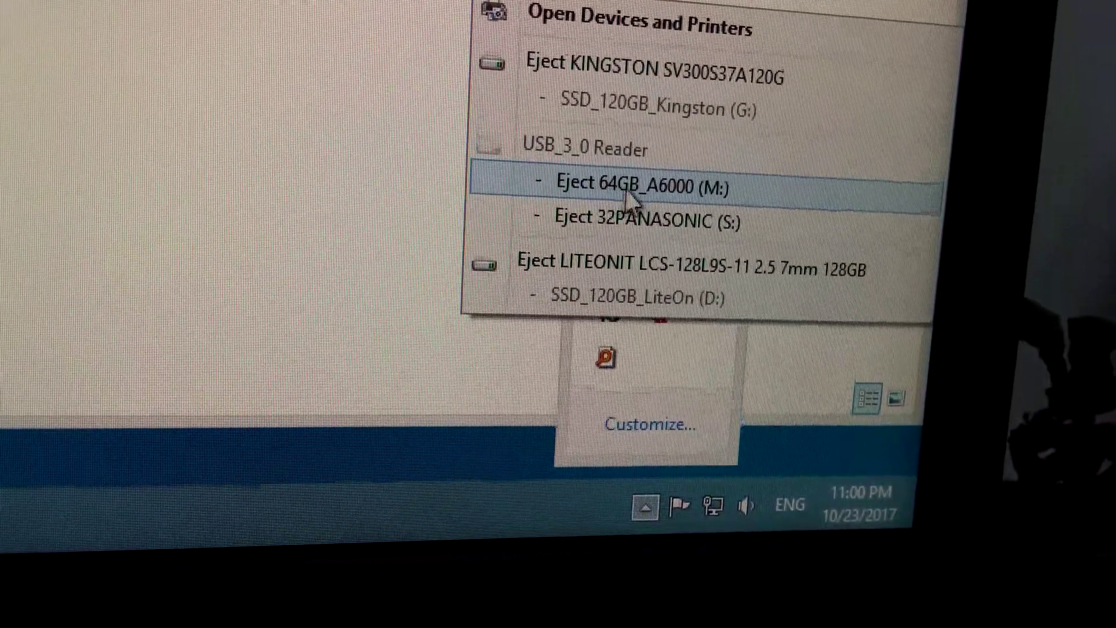